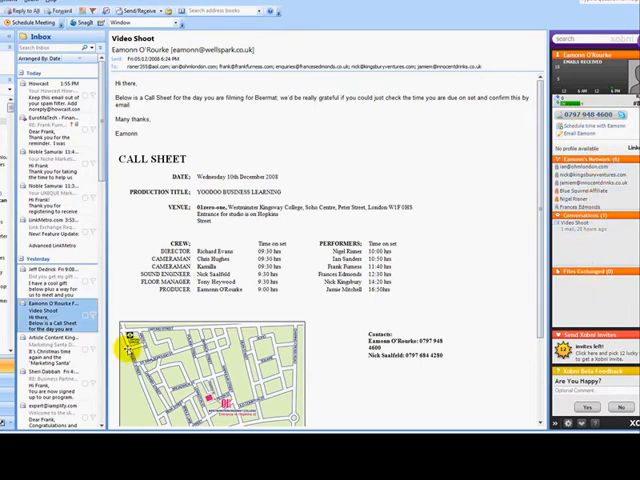
# View the RE: Business Partnership sender's details, then the free bonus books reply sender's details in the sidebar.
pyautogui.click(44, 384)
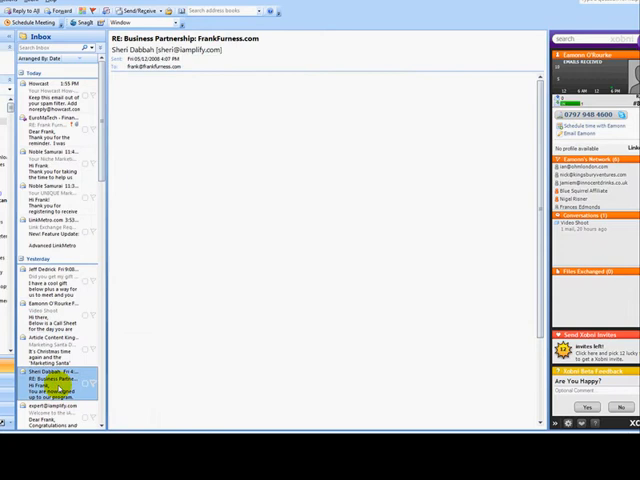
pyautogui.click(44, 376)
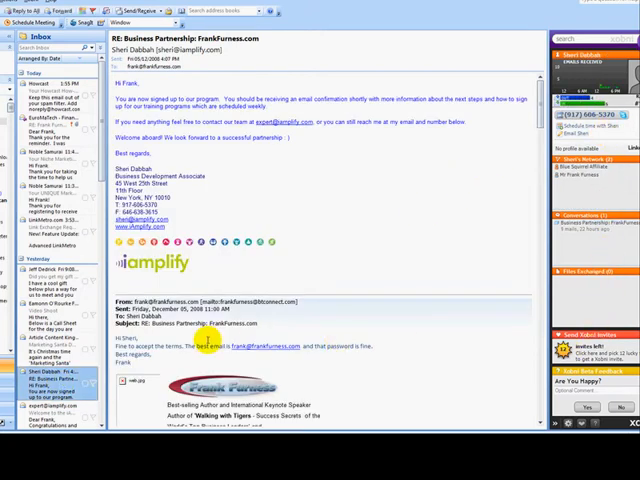
pyautogui.scroll(-3)
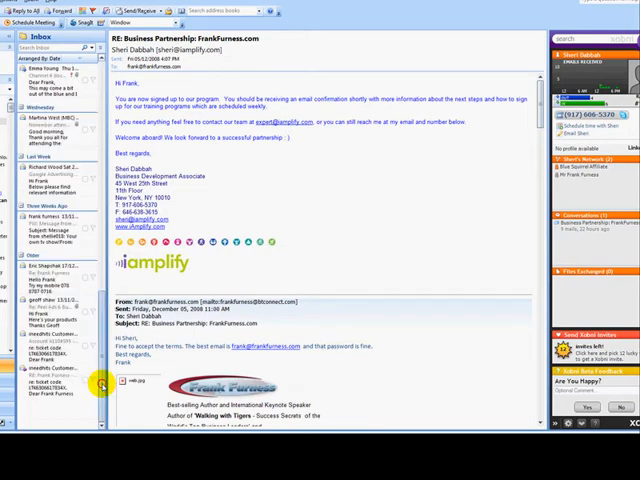
pyautogui.click(44, 300)
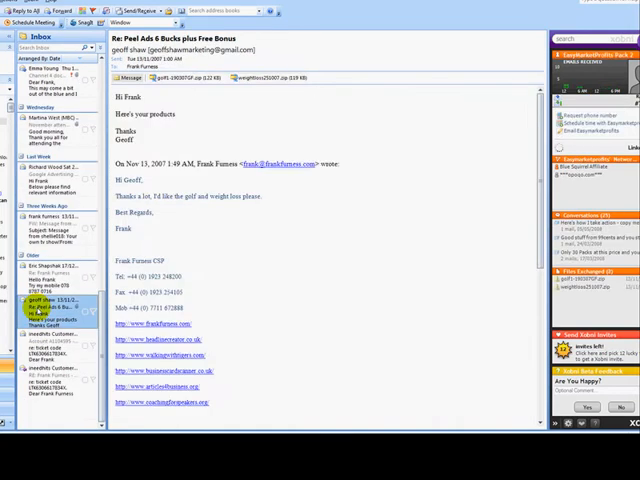